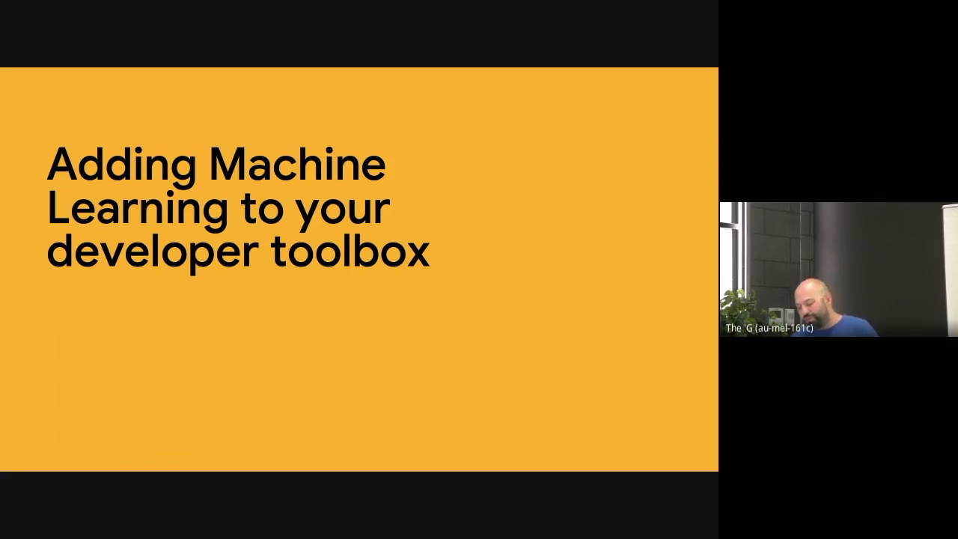
key("Right")
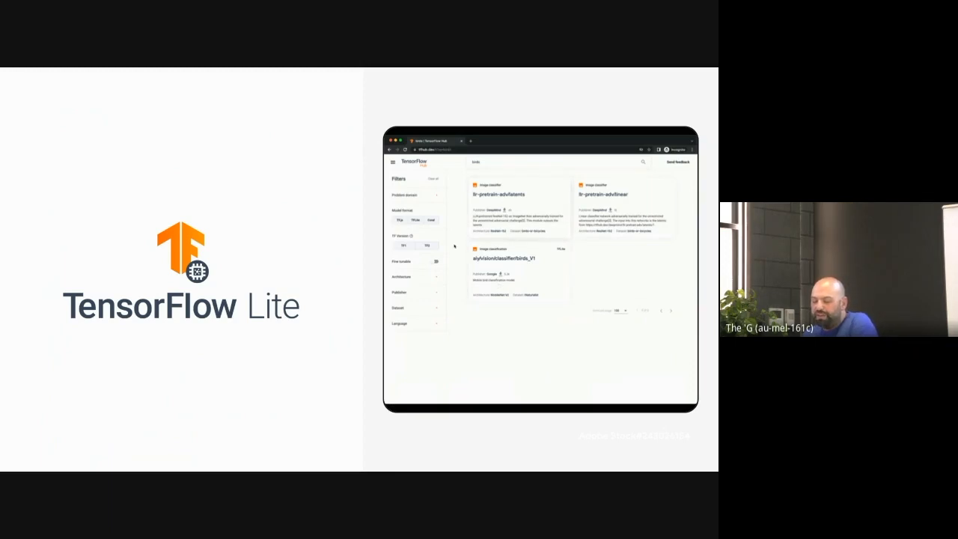
left_click(417, 218)
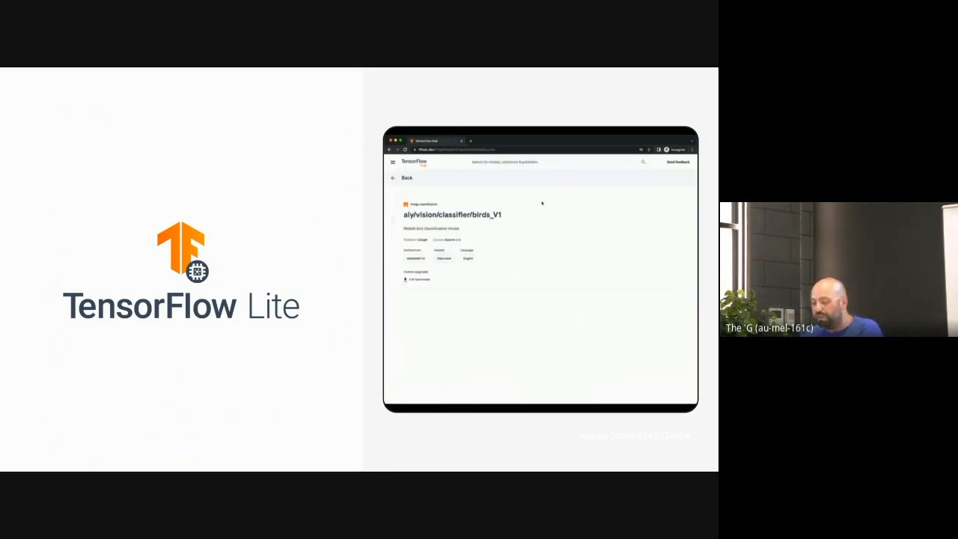
scroll("down", 3)
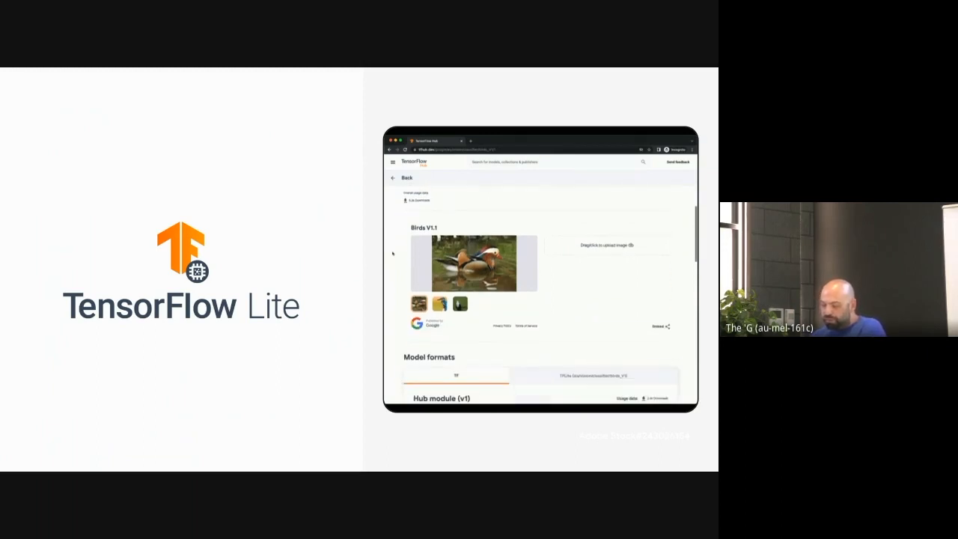